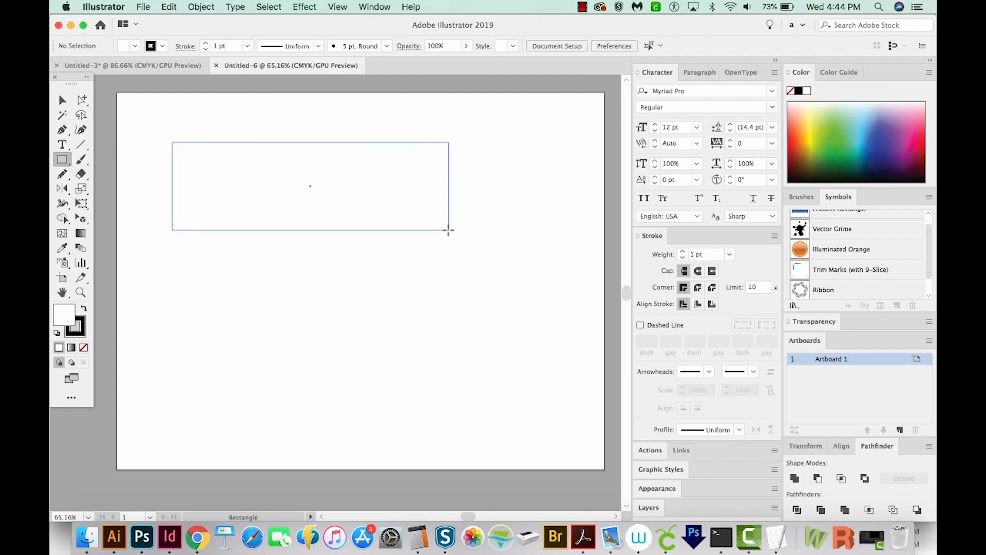
Fill the rectangle with a linear gradient and add red, black, teal and orange colour stops.
click(374, 7)
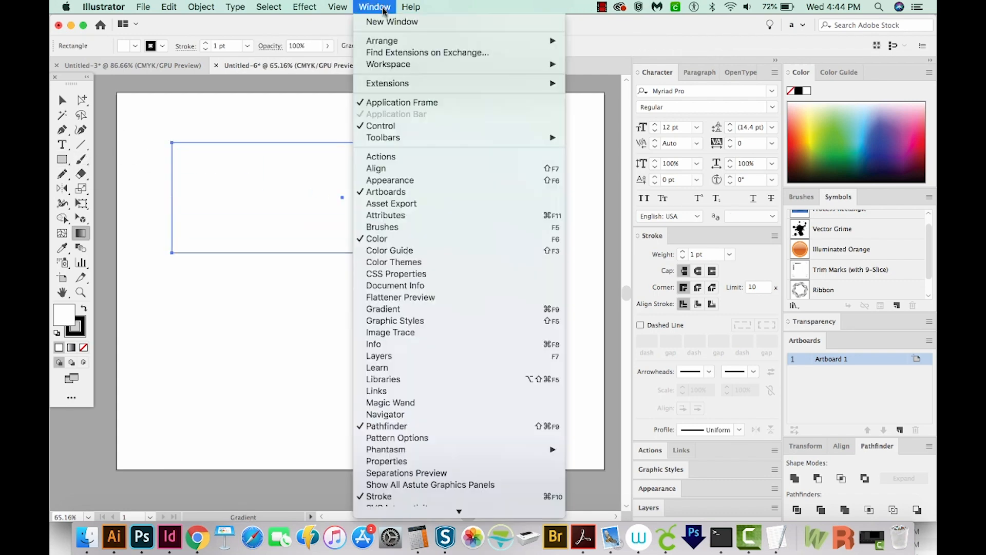
click(383, 308)
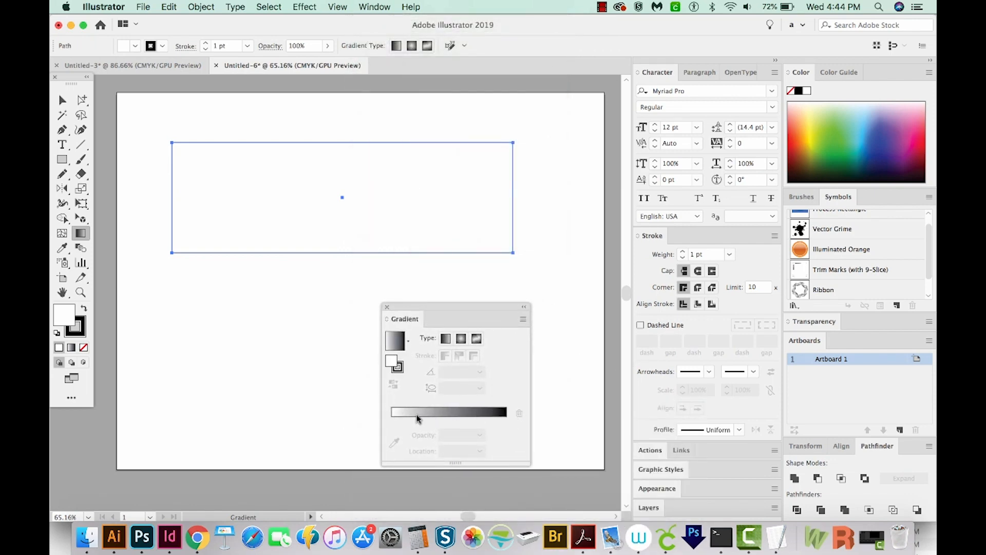
mouse_move(728, 243)
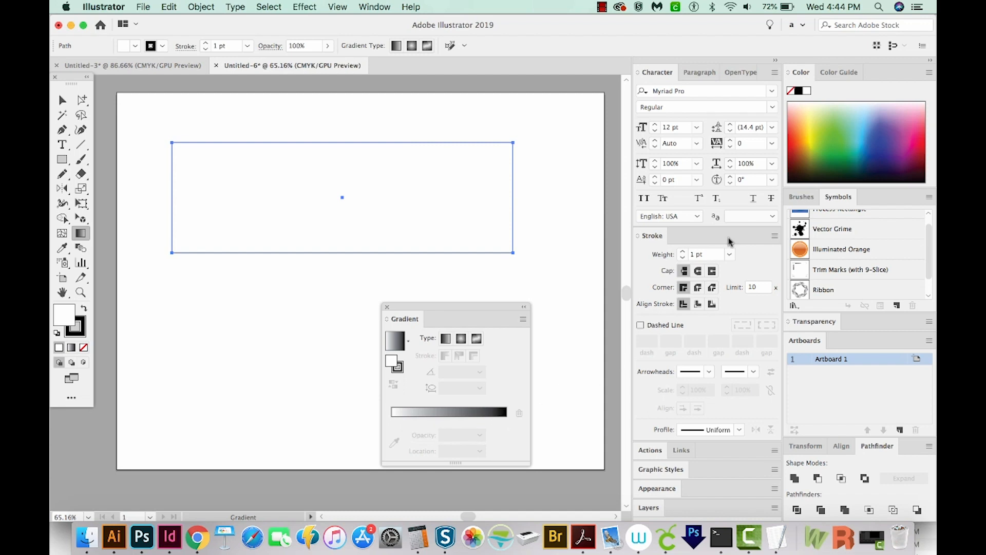
click(445, 338)
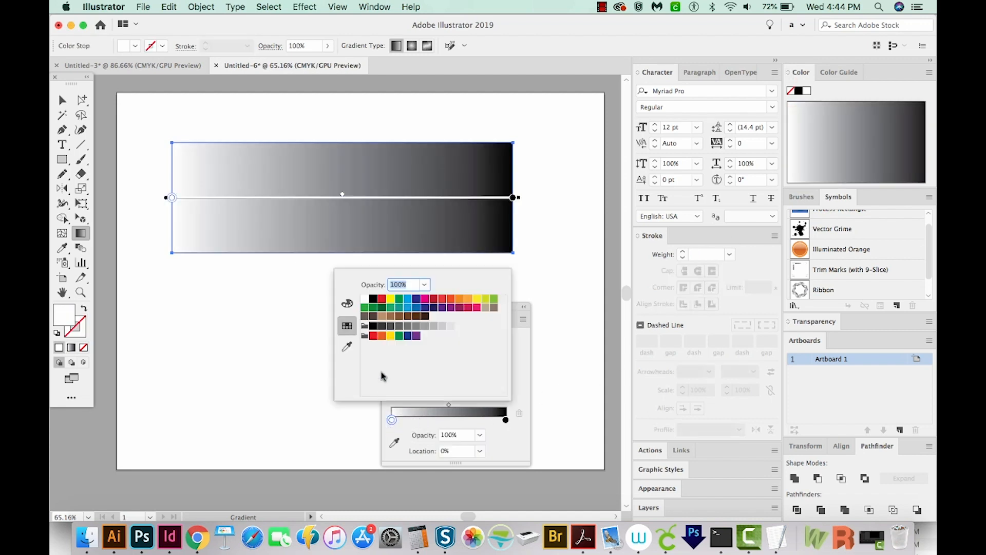
click(433, 298)
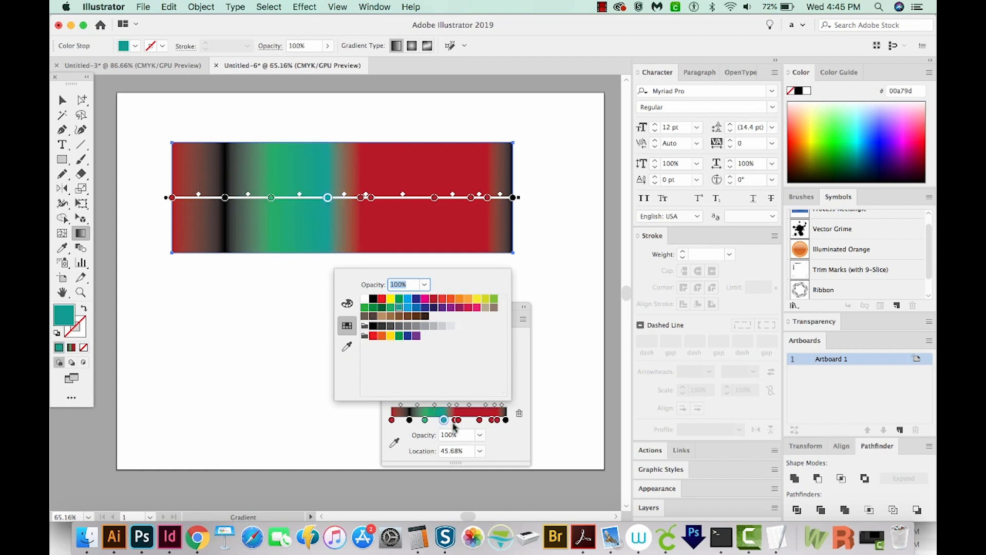
click(459, 299)
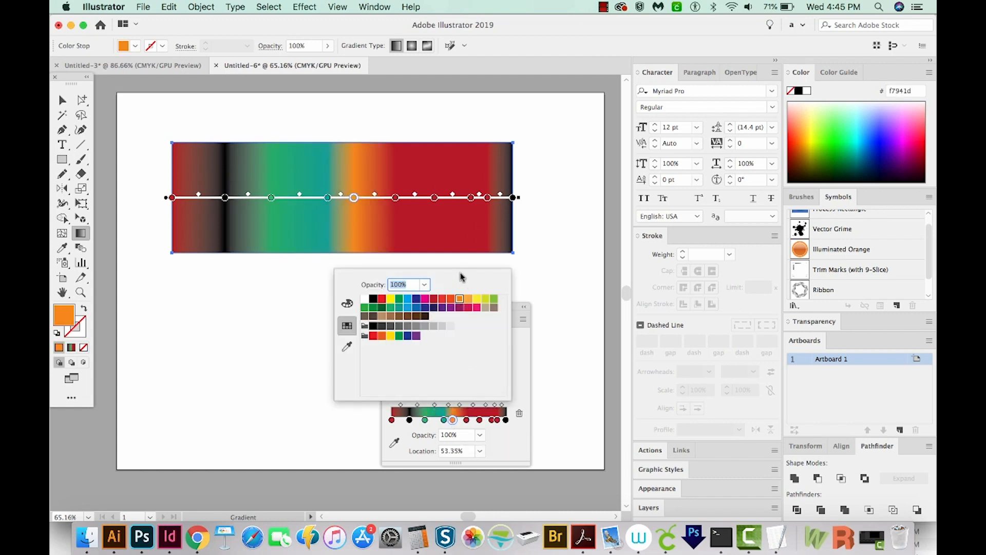
mouse_move(281, 202)
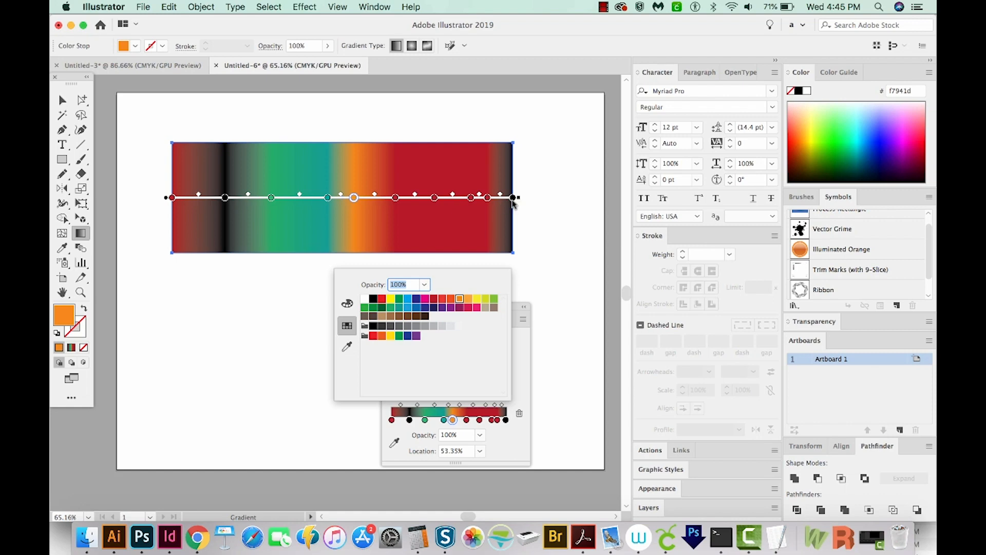
mouse_move(172, 209)
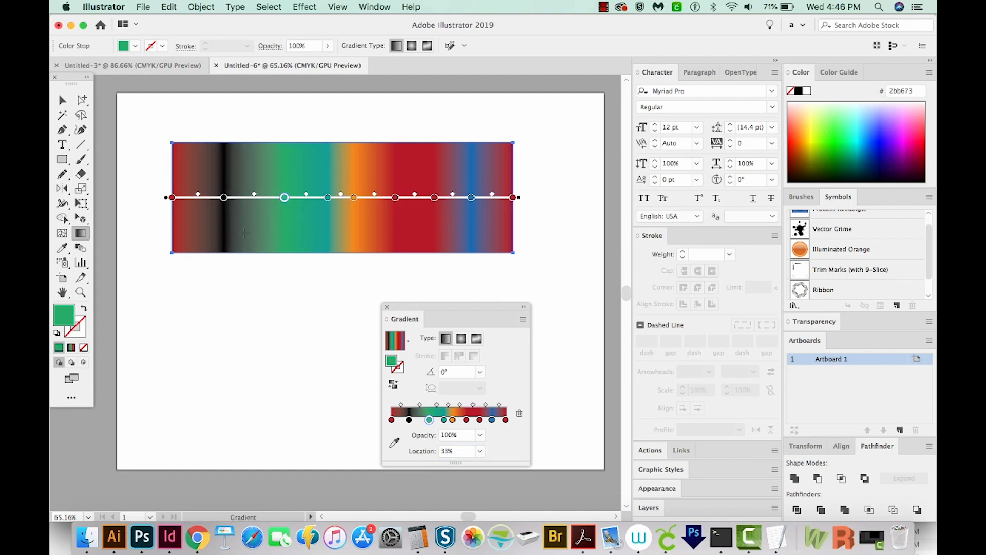
mouse_move(457, 429)
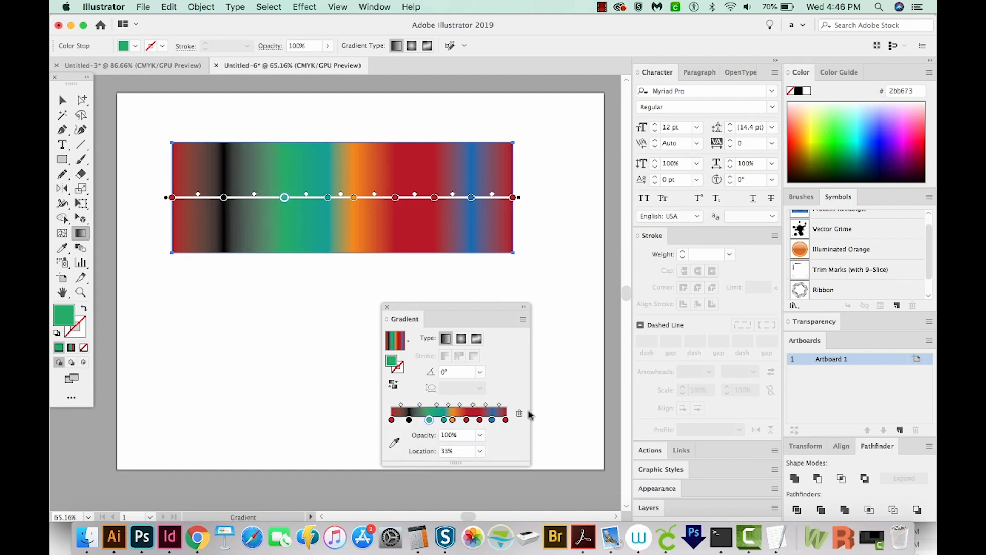
mouse_move(503, 426)
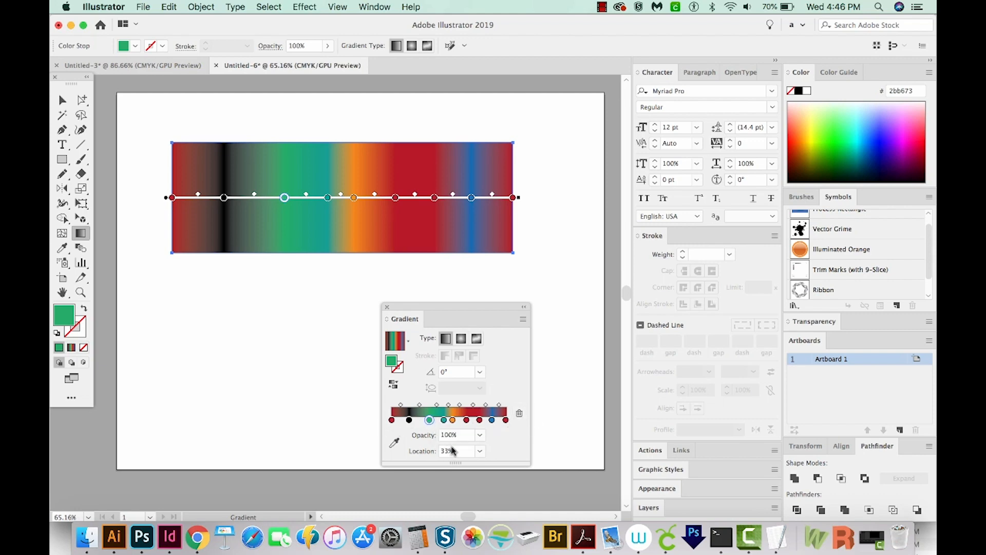
Adjust the blue stop's location and select the final red stop at 100%.
triple_click(456, 451)
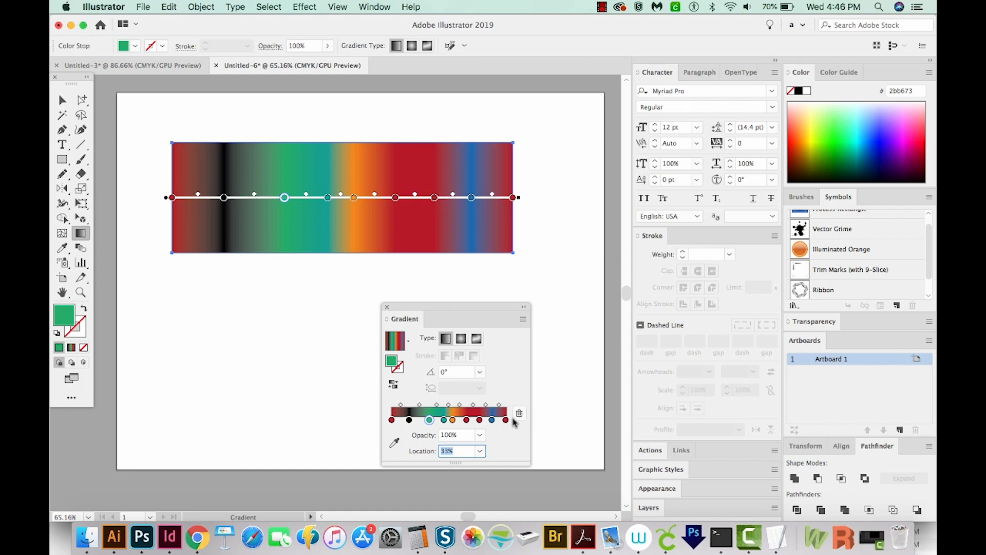
click(505, 420)
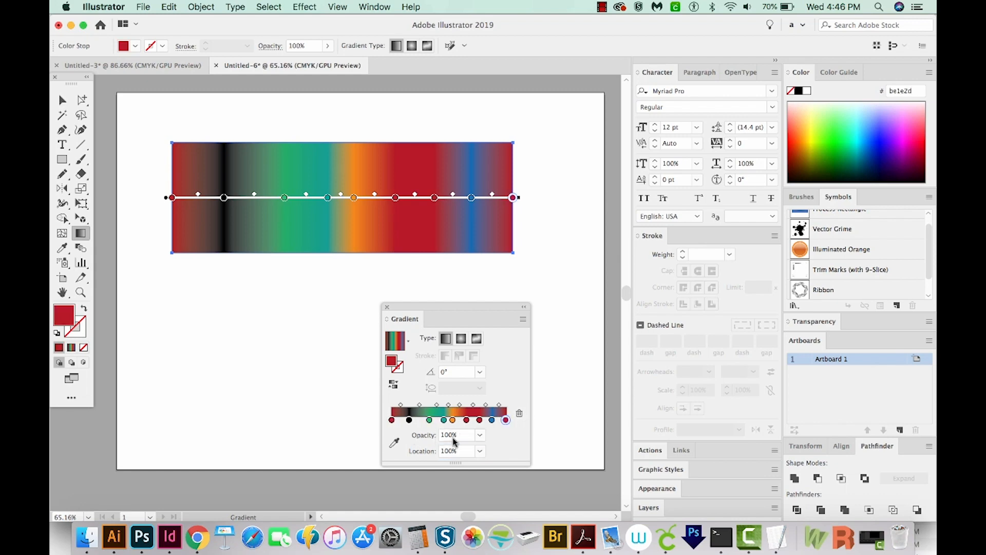
mouse_move(527, 435)
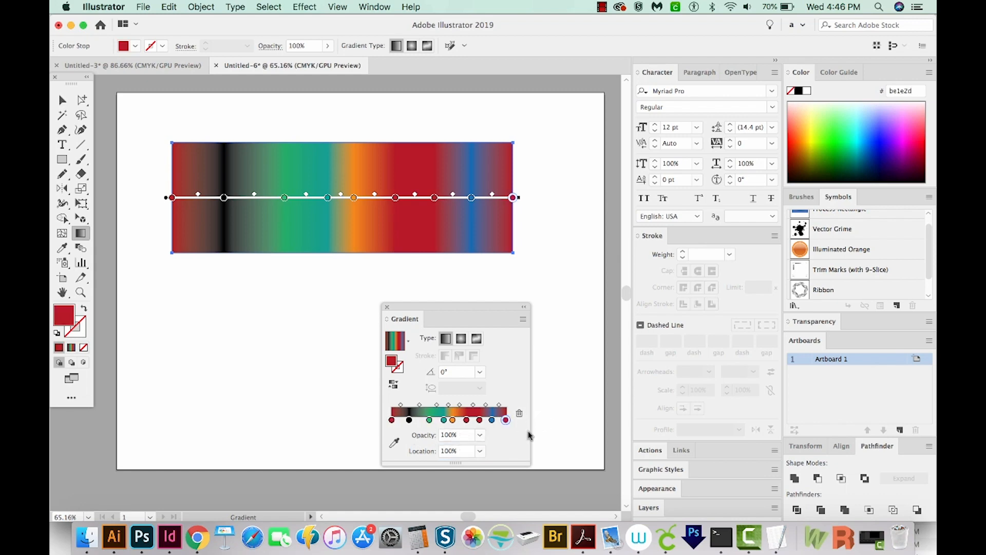
mouse_move(502, 452)
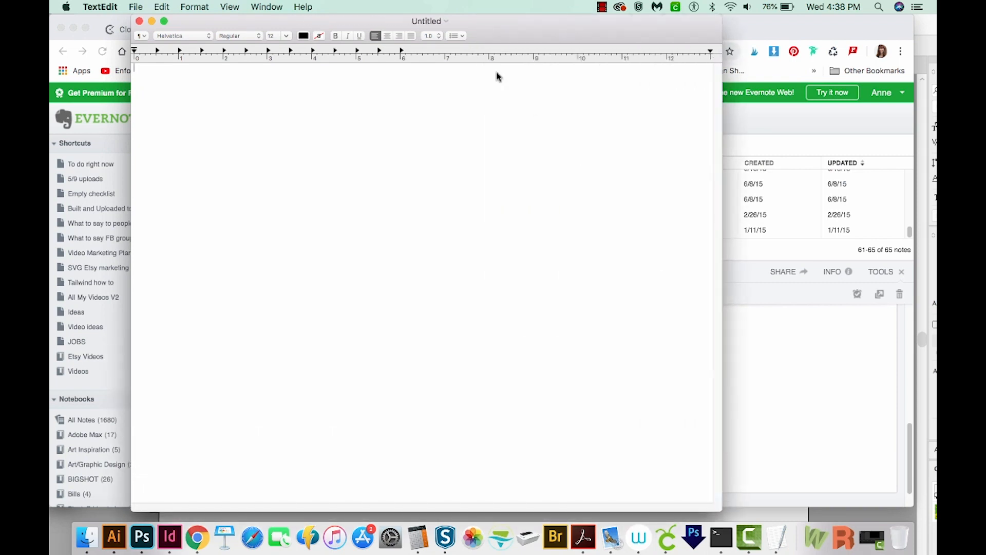
mouse_move(205, 9)
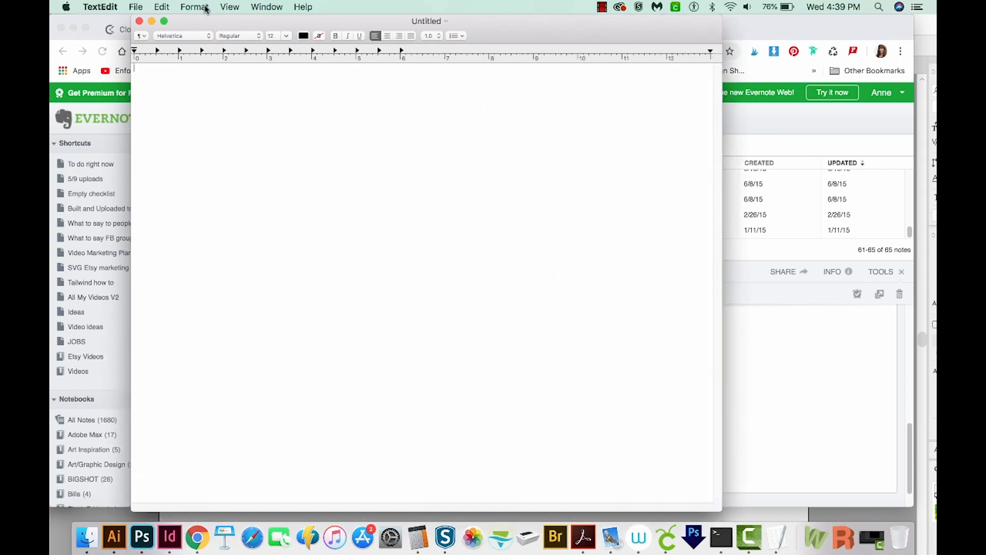
Make the script plain text and save it to the Desktop as 'gradientspacing'.
click(194, 7)
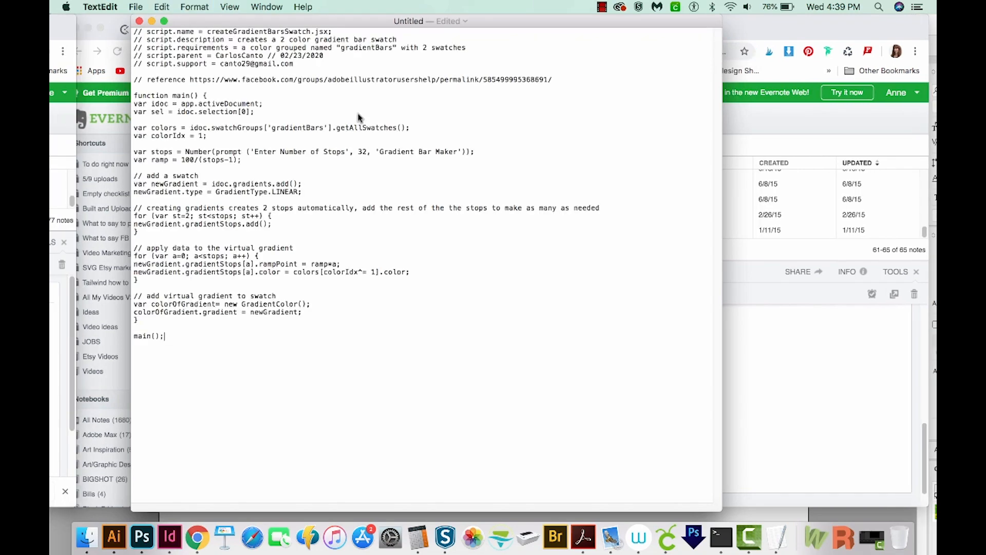
click(135, 7)
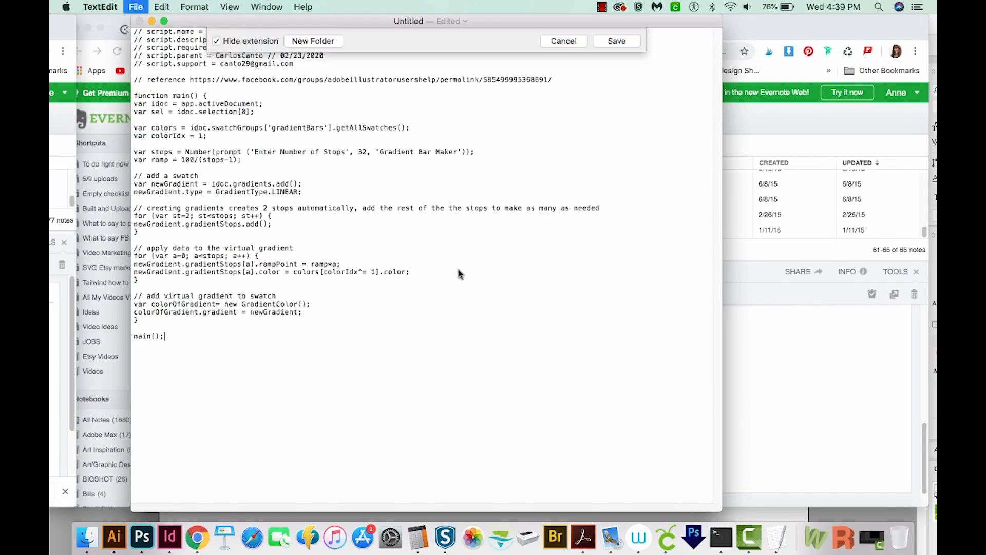
click(522, 44)
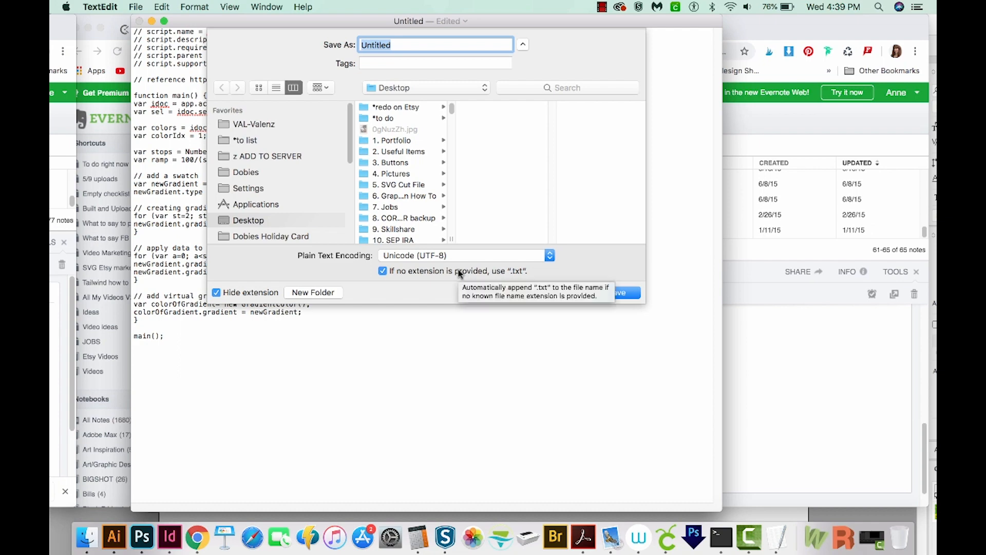
text(gradients)
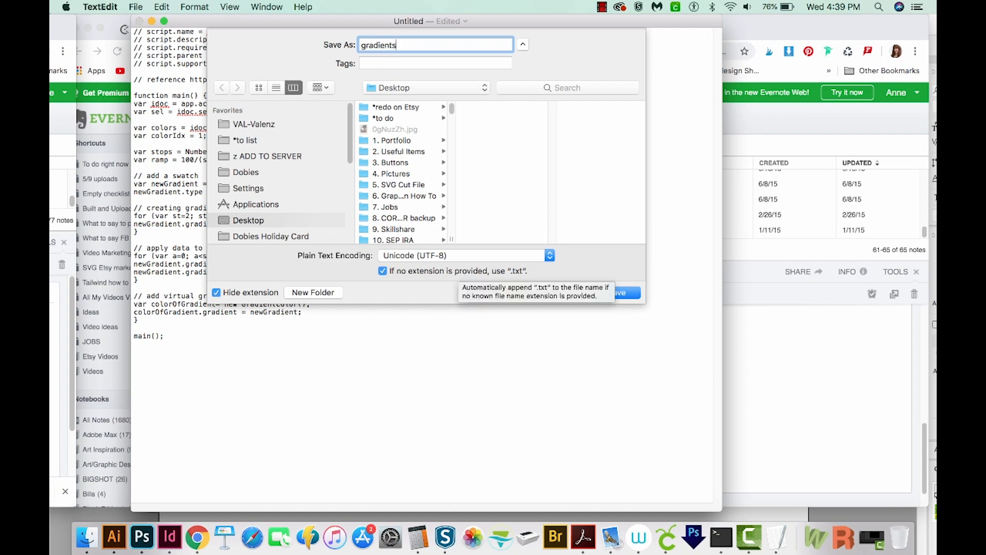
text(spacing)
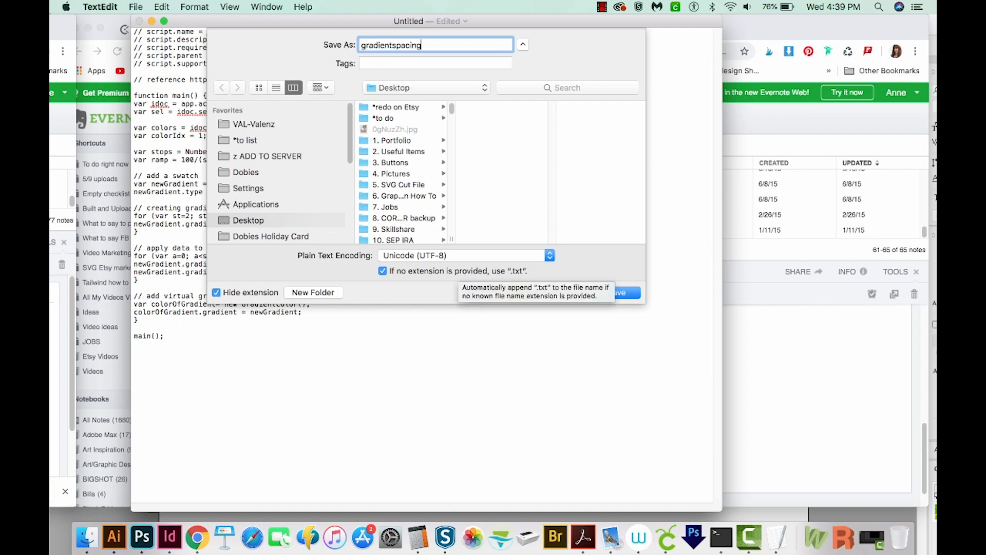
click(625, 292)
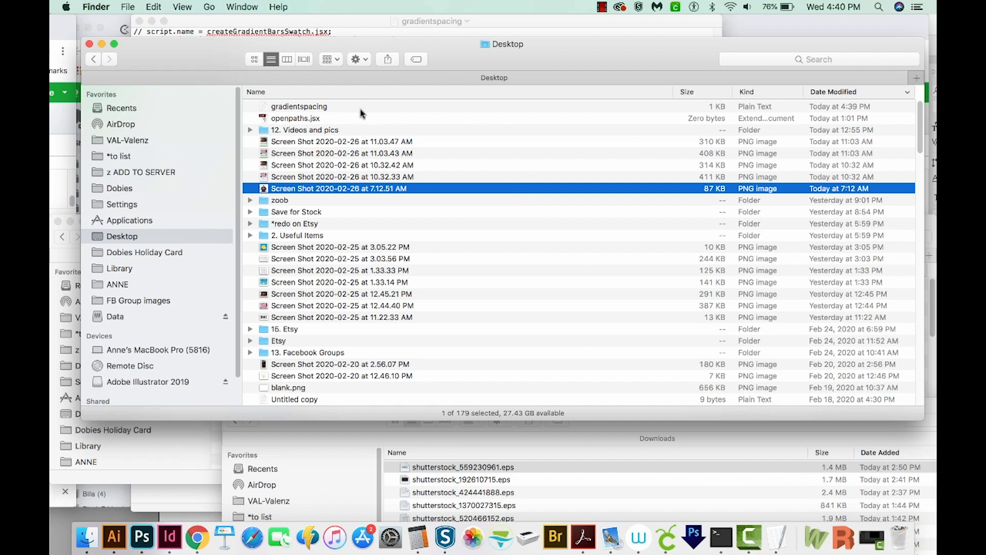
Rename the Desktop file to gradientspacing.jsx, accepting the .jsx extension.
click(298, 106)
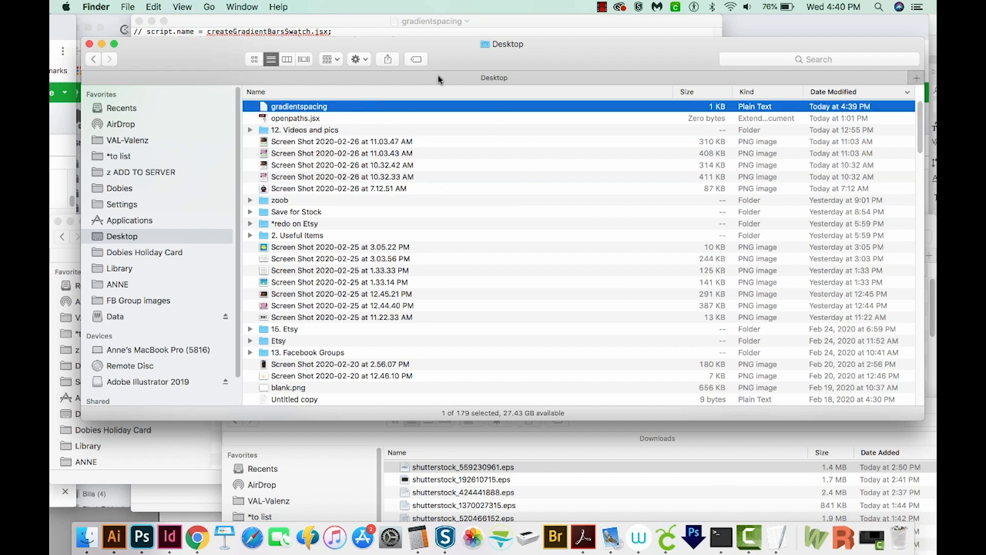
click(299, 106)
text(.jsx)
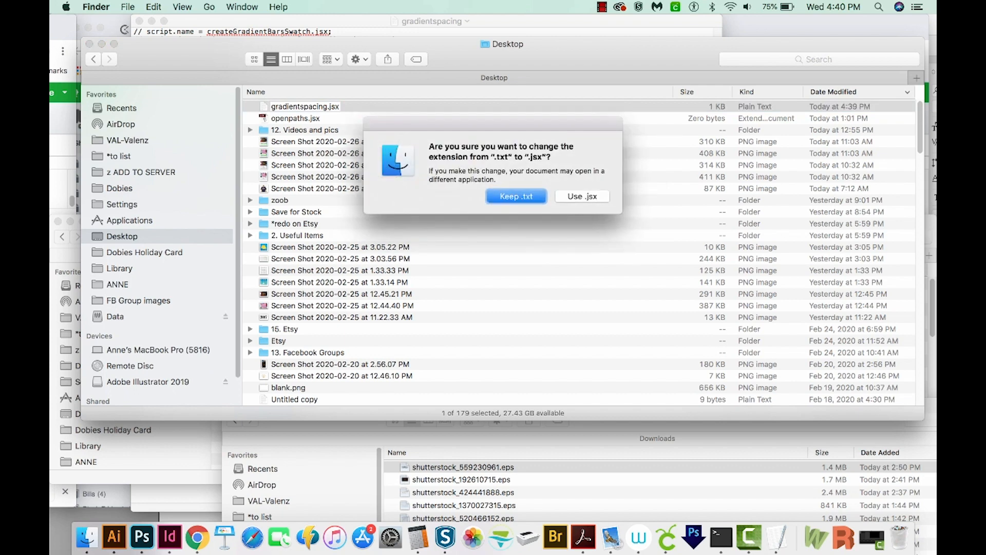
click(581, 196)
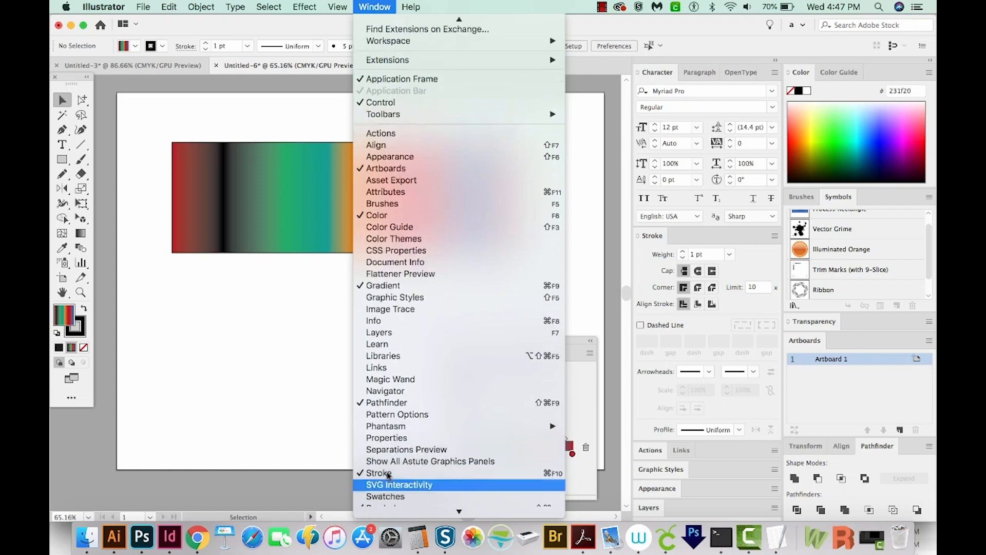
Create a new swatch colour group named 'gradientBars'.
click(385, 496)
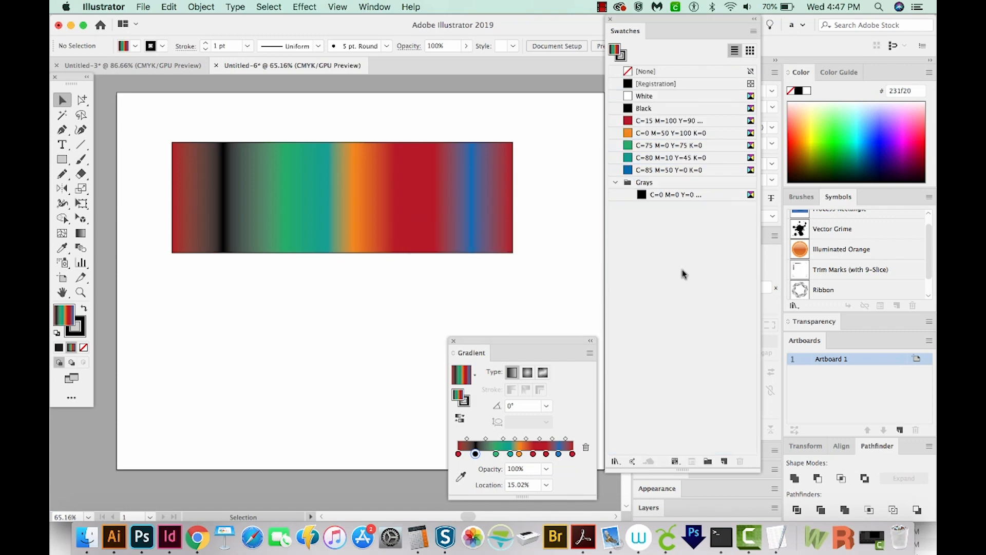
mouse_move(679, 307)
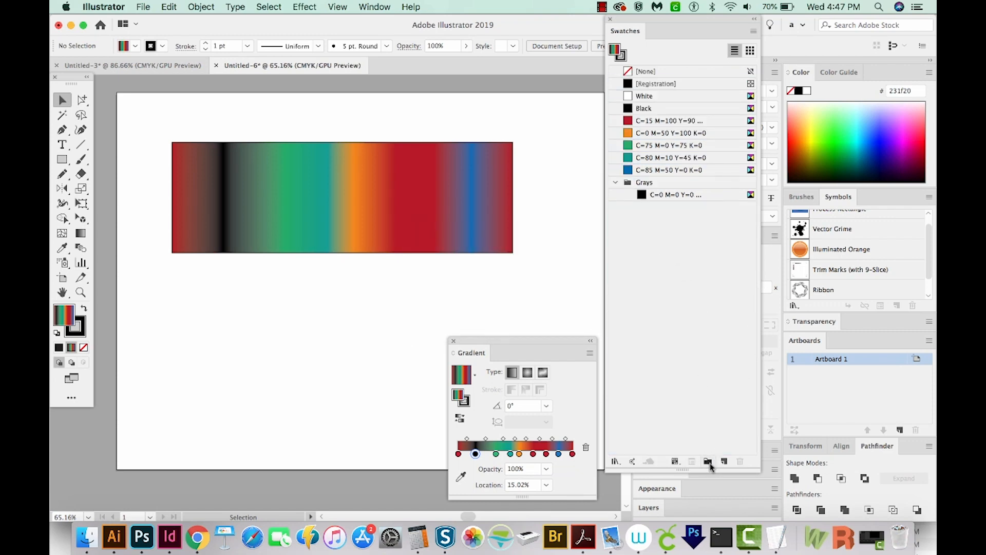
click(708, 461)
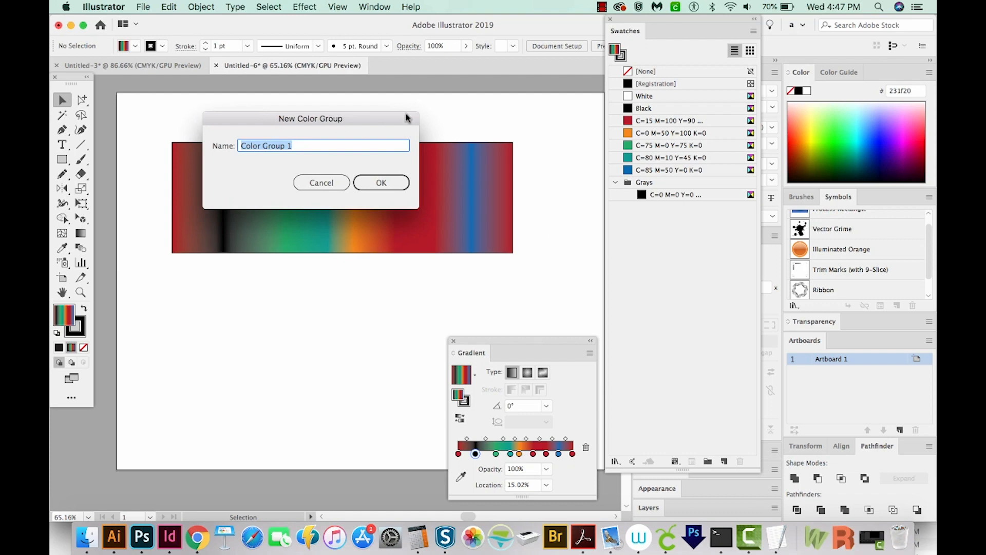
text(gradie)
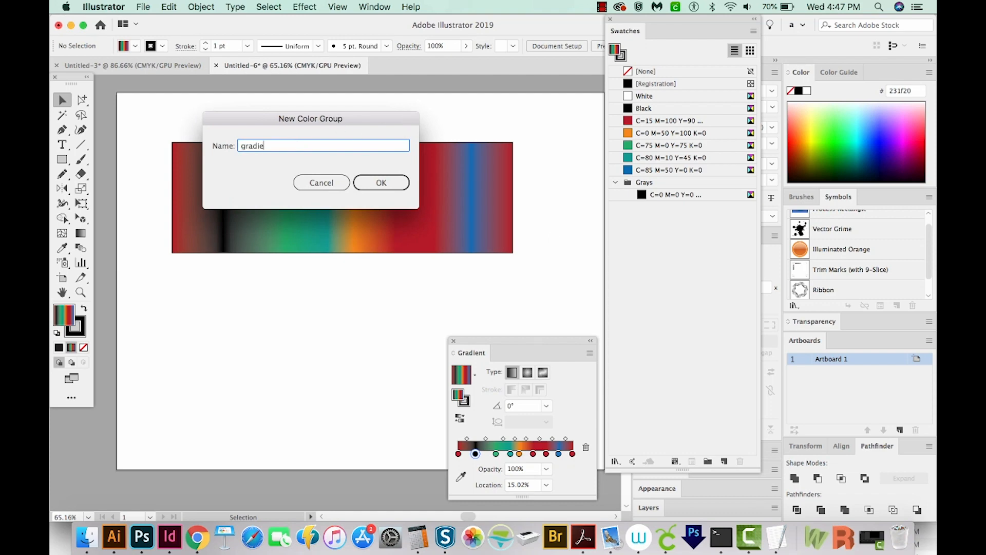
text(ntBars)
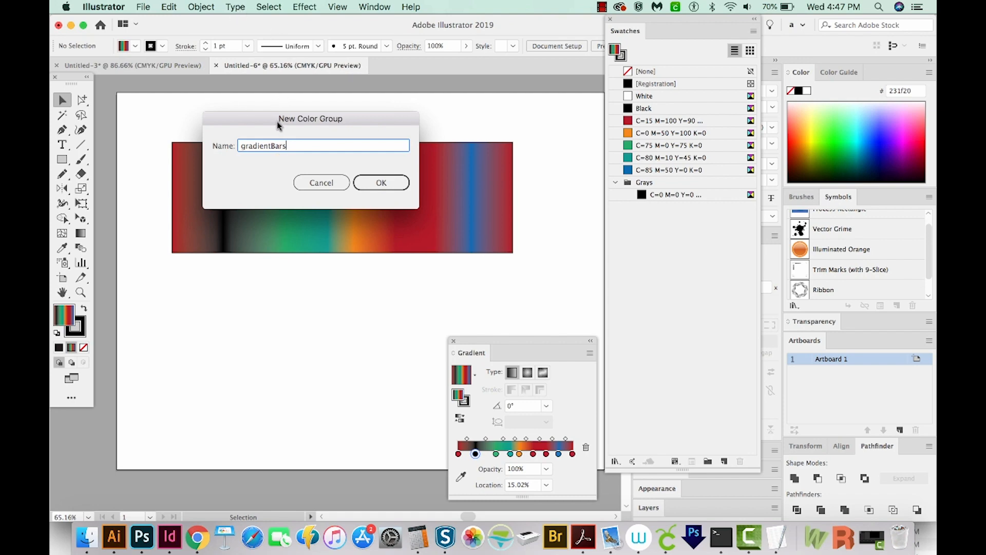
drag(309, 118, 389, 113)
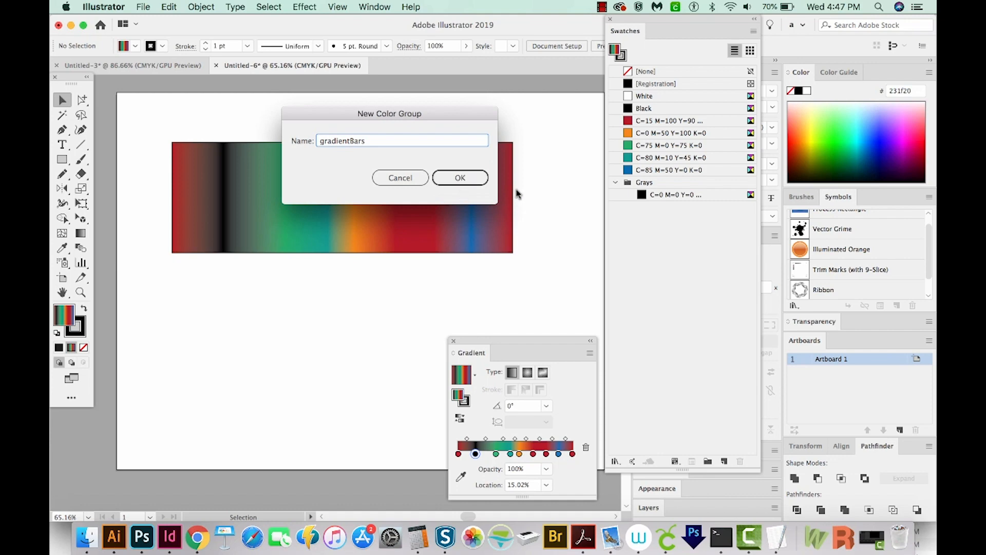
click(460, 177)
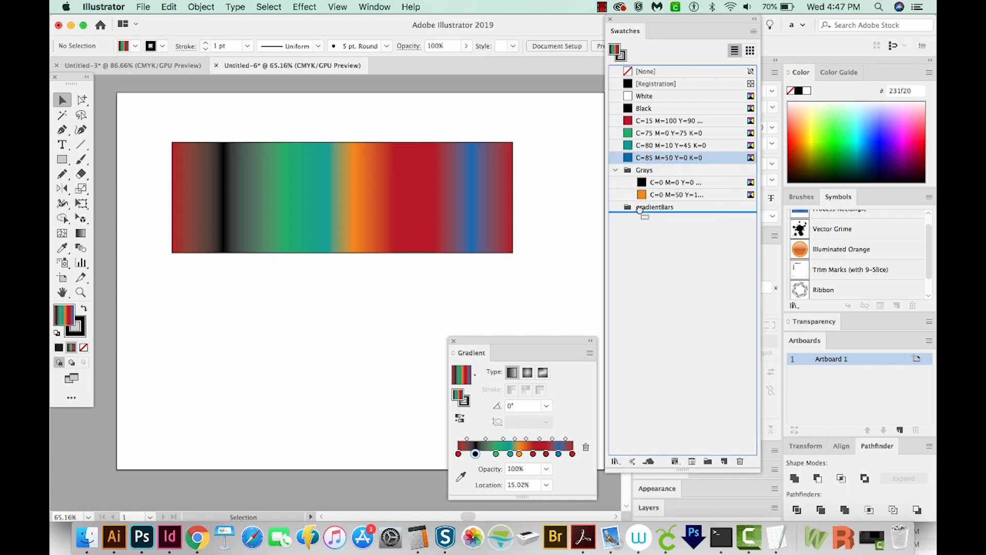
Move the orange and blue swatches into the gradientBars group.
click(677, 206)
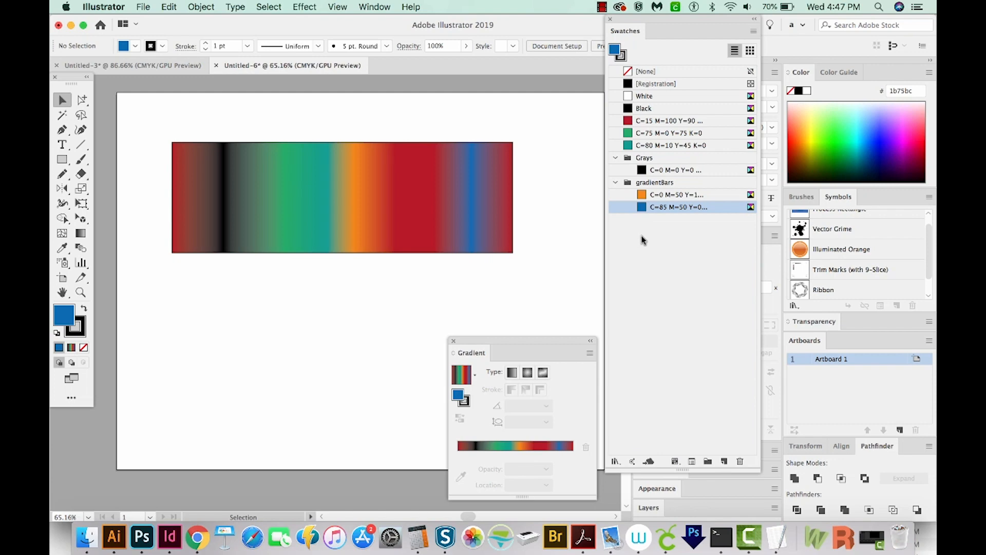
Run gradientspacing.jsx via File > Scripts > Other Script with 9 stops.
click(143, 8)
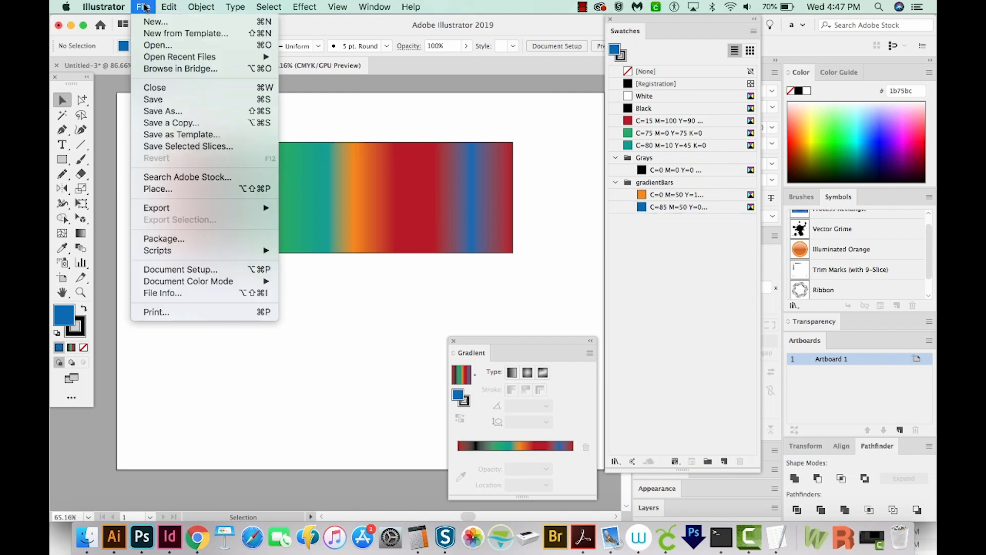
mouse_move(157, 250)
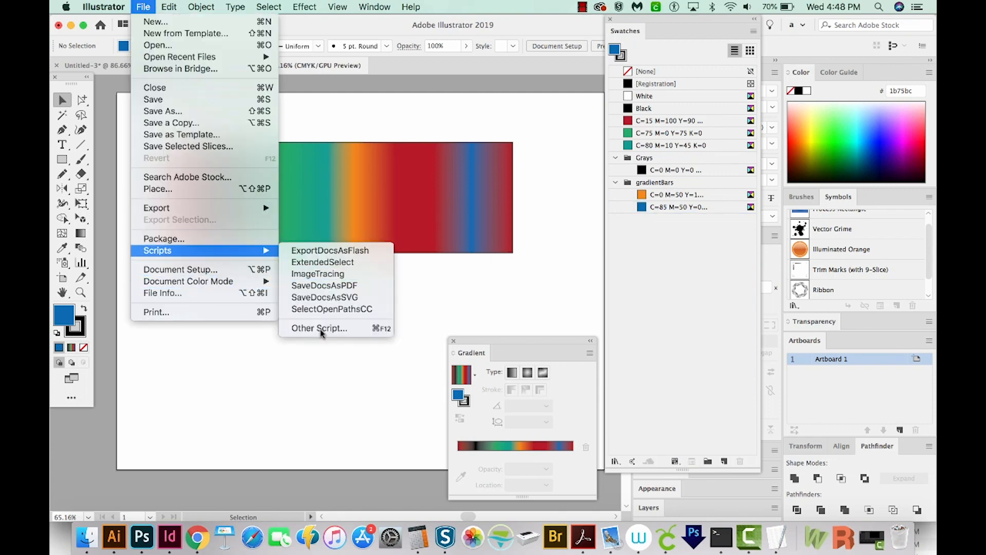
click(318, 328)
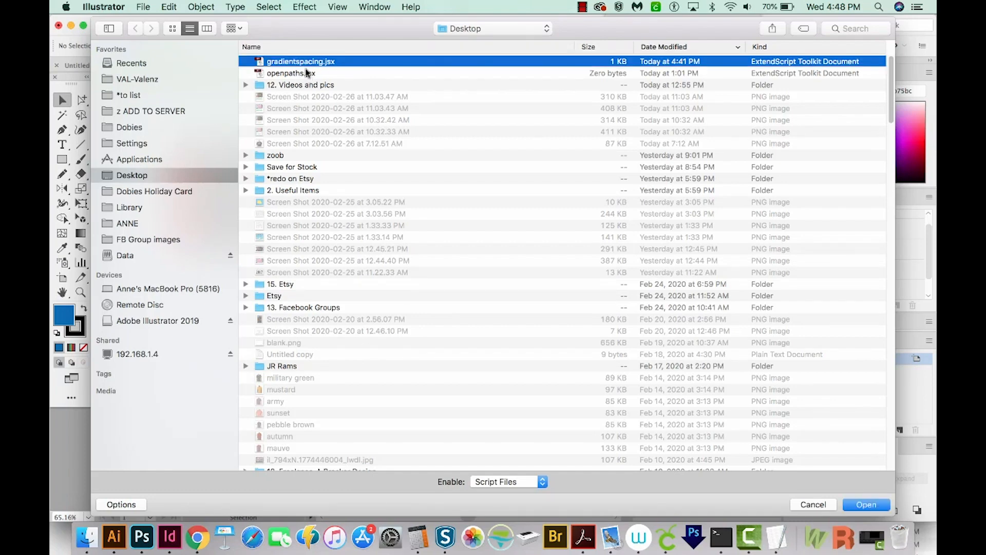
click(866, 503)
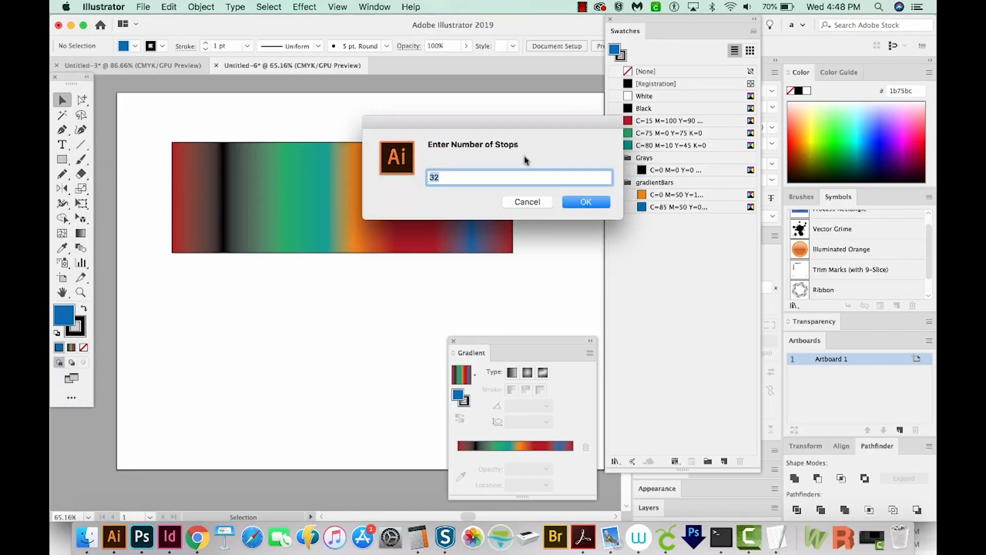
text(9)
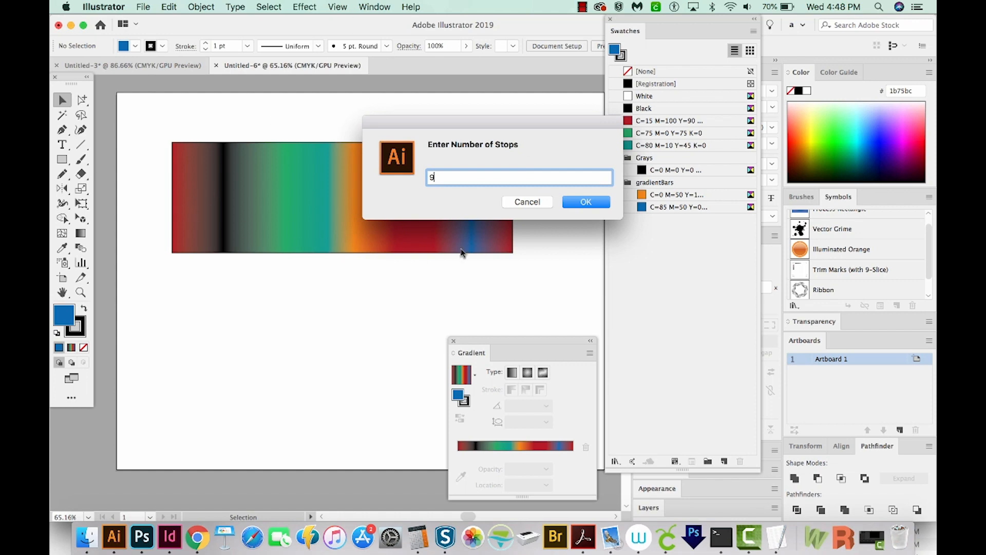
click(584, 202)
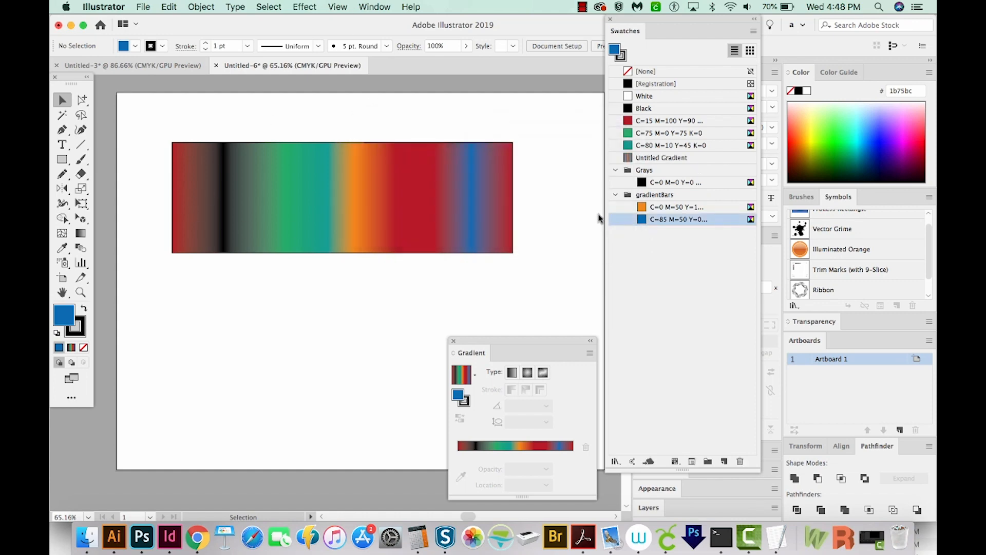
mouse_move(641, 172)
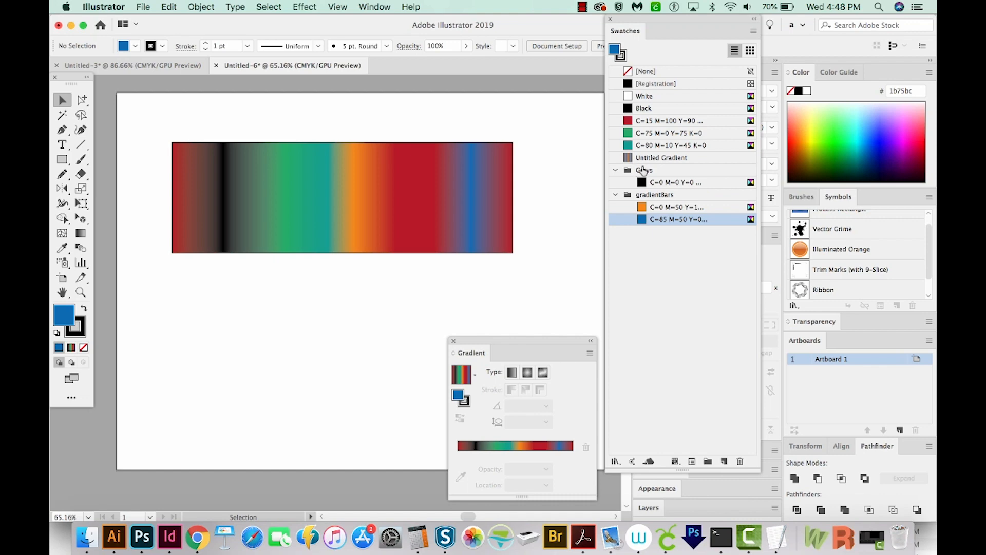
mouse_move(661, 157)
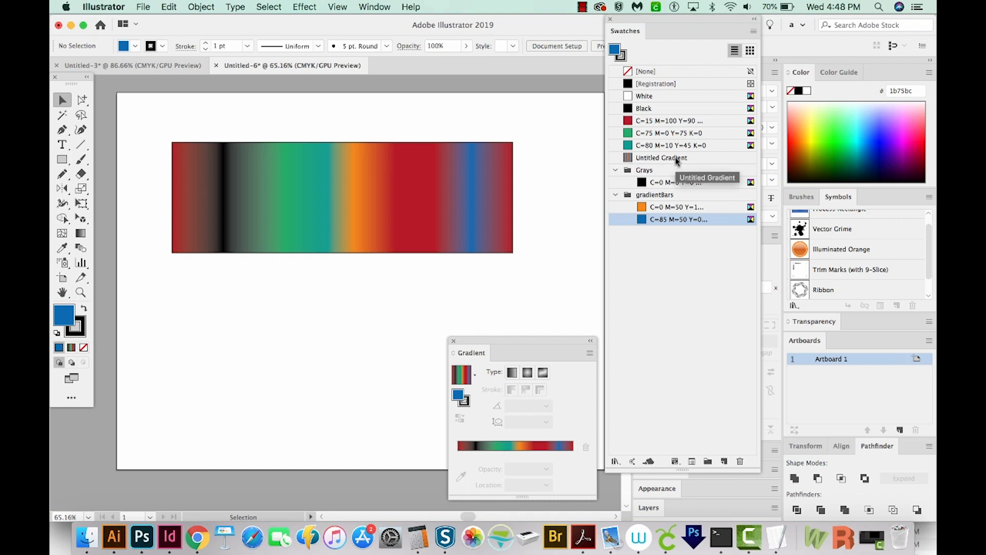
Draw a second rectangle below the first and fill it with the Untitled Gradient swatch.
click(61, 160)
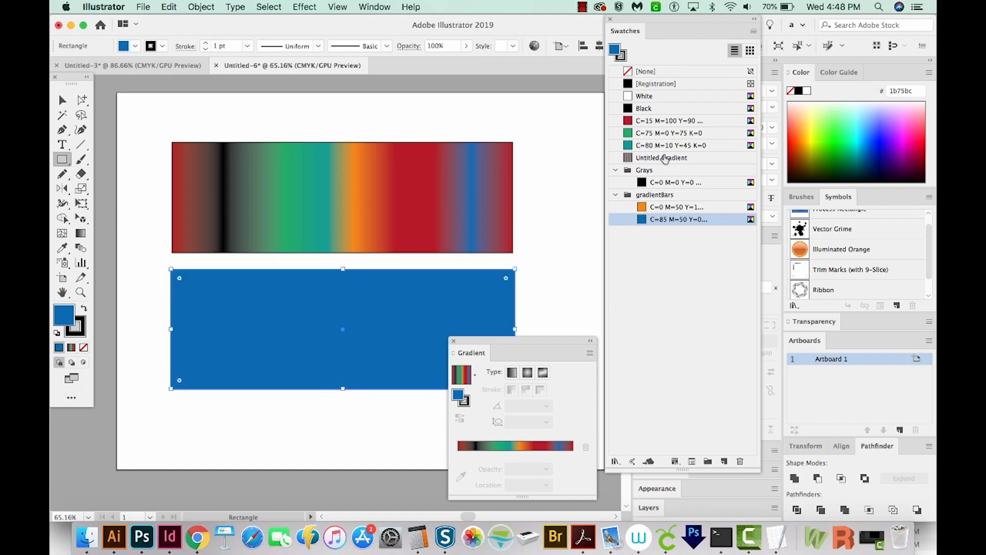
click(661, 157)
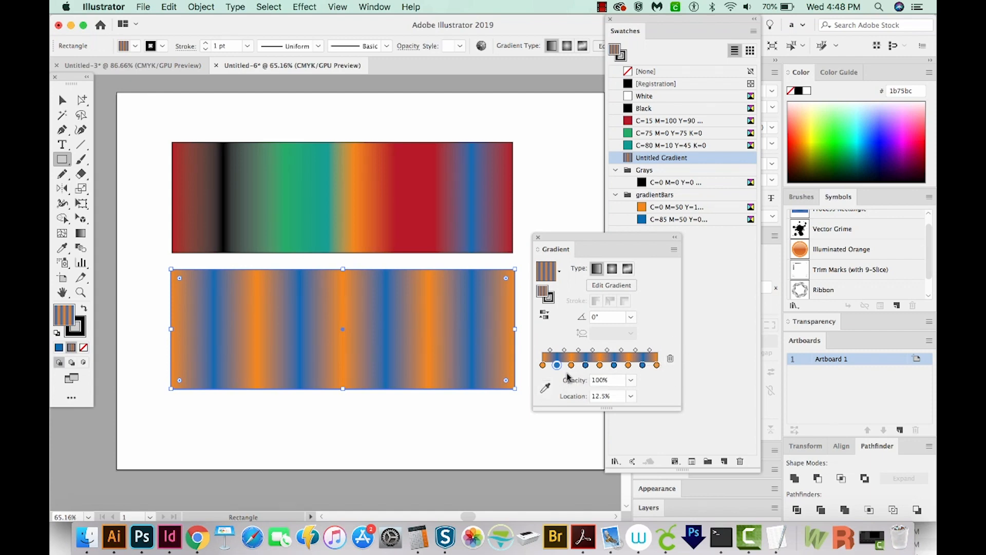
mouse_move(631, 121)
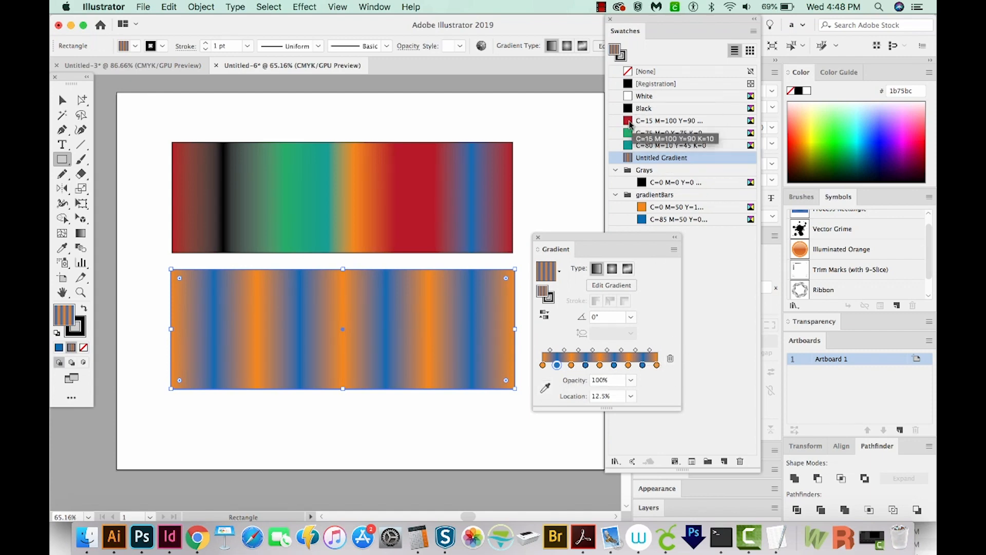